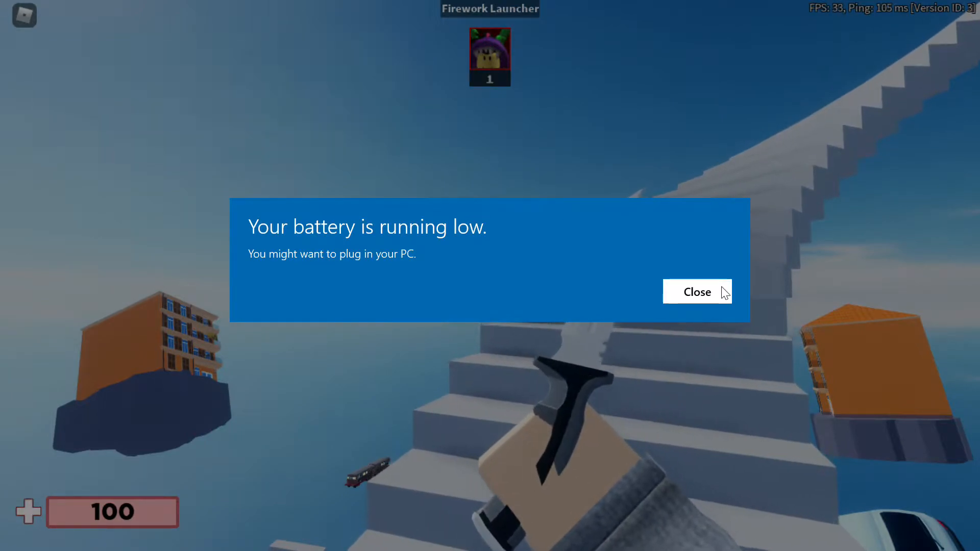
Close the 'Your battery is running low' notice and resume play near the staircase
{"action": "left_click", "coordinate": [696, 292]}
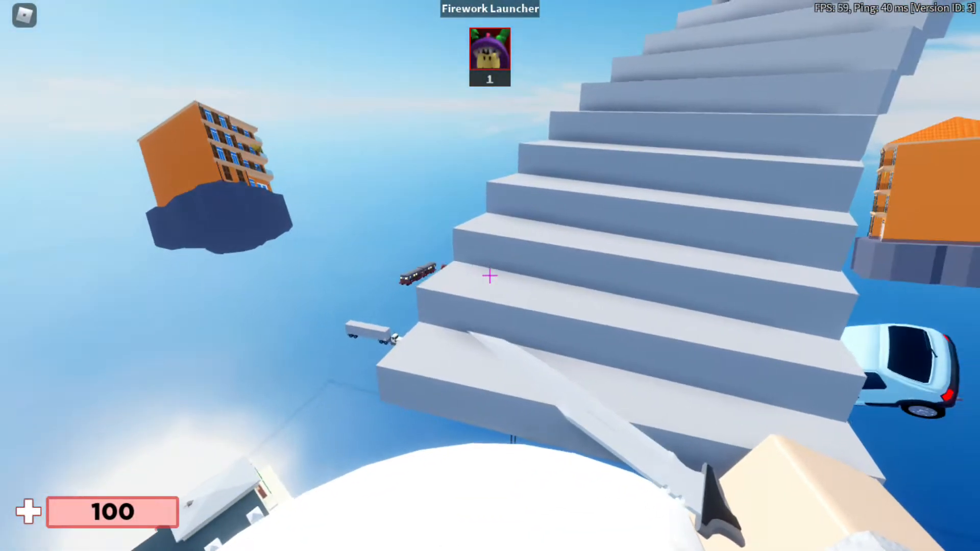
{"action": "mouse_move", "coordinate": [490, 276]}
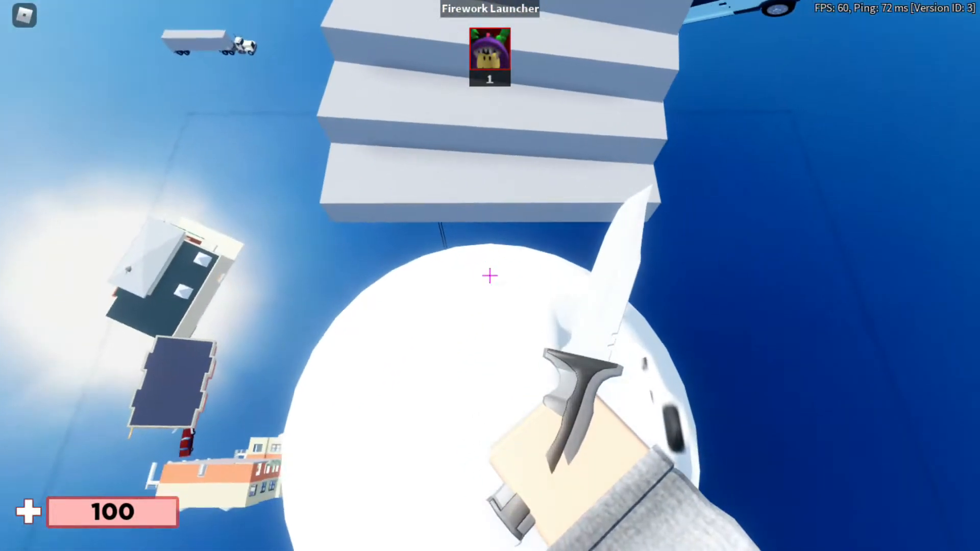